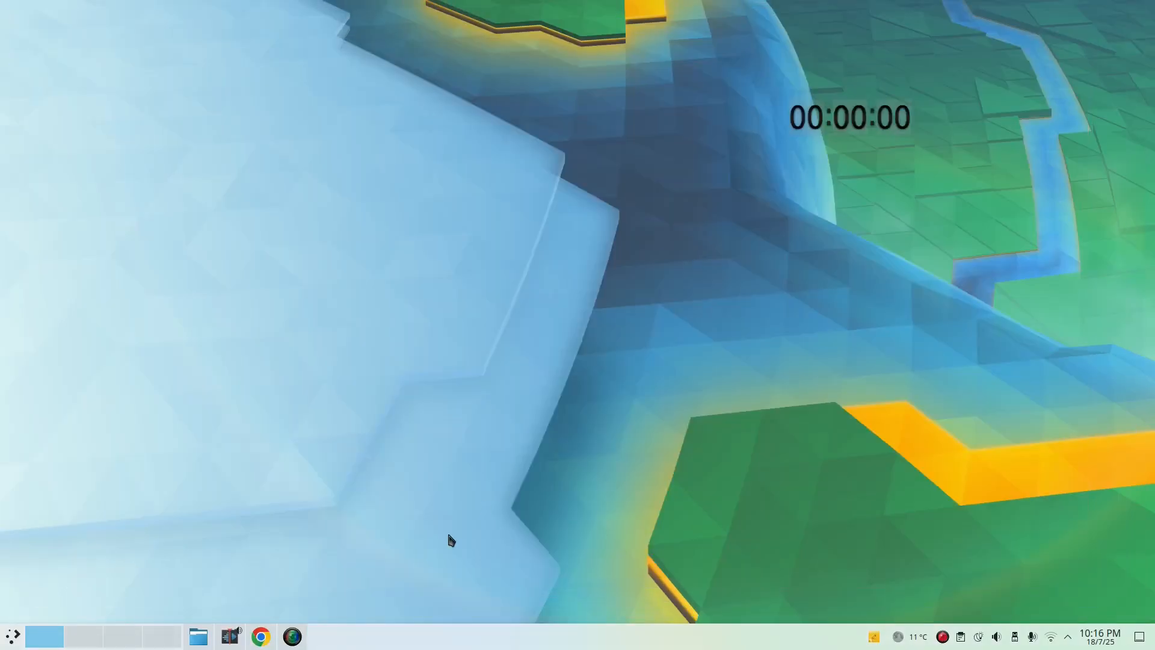
# - Type 'lsb_release -' in the Konsole terminal, then launch Kate from the Application Launcher
pyautogui.click(323, 636)
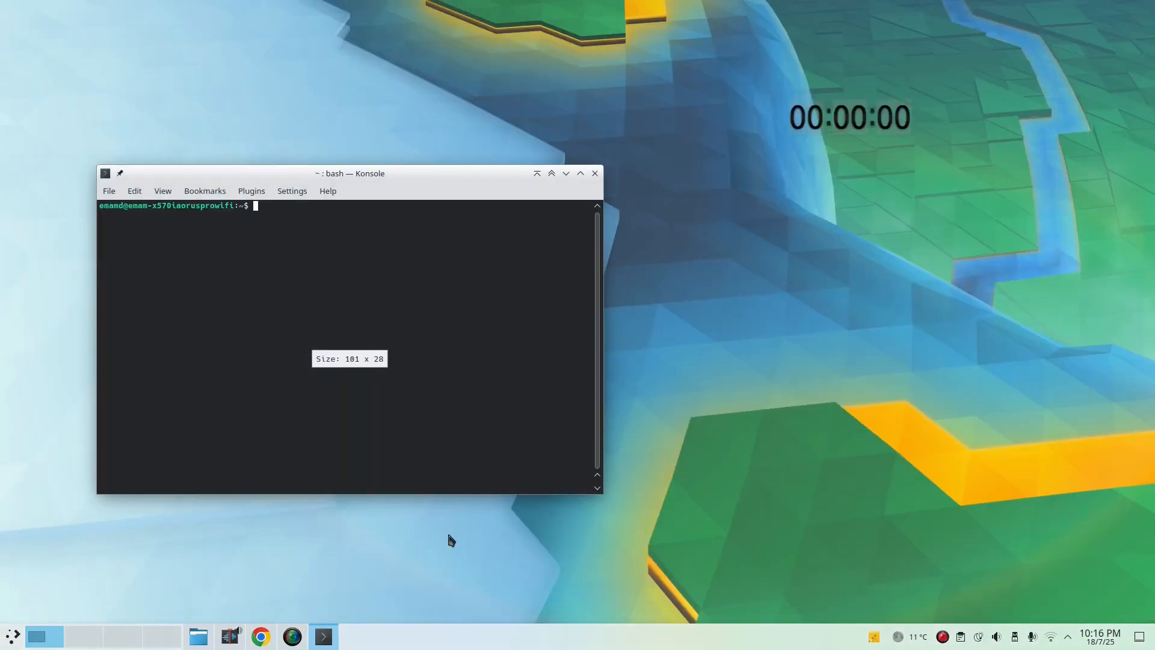
pyautogui.write('lsb_release -')
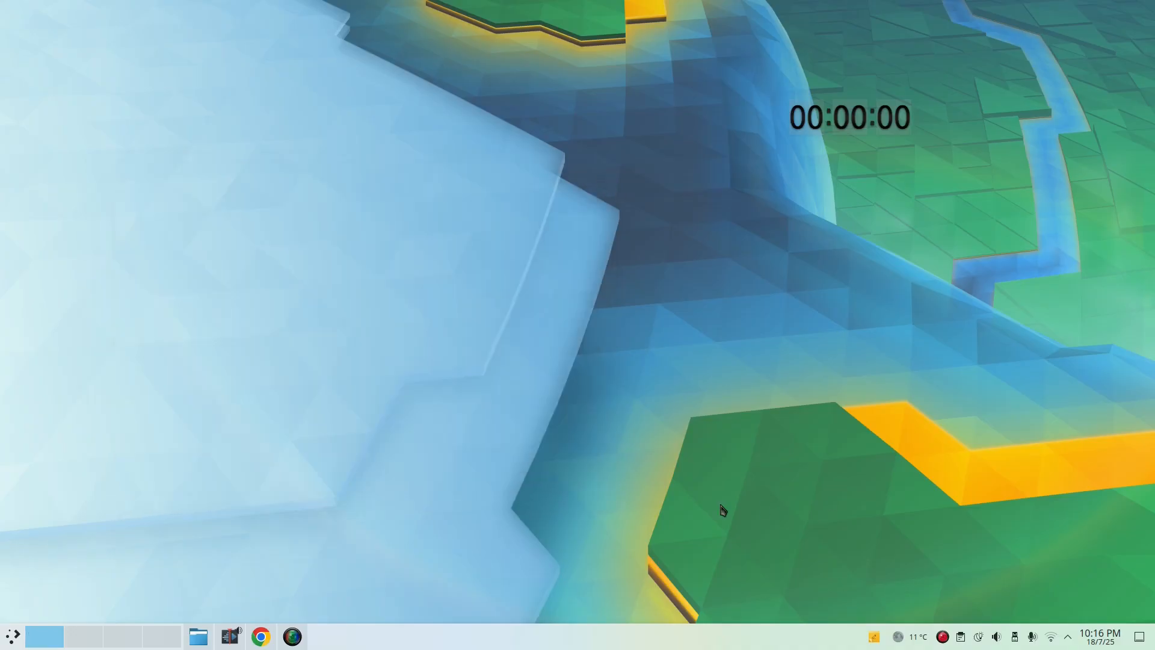
pyautogui.moveTo(836, 312)
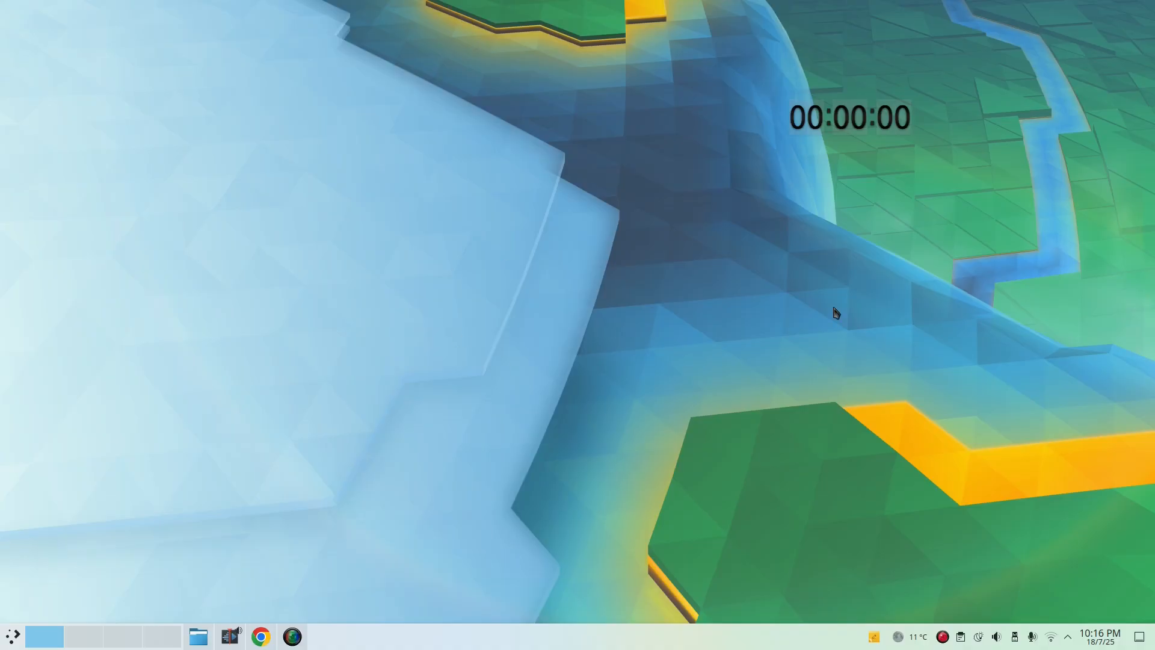
pyautogui.moveTo(731, 266)
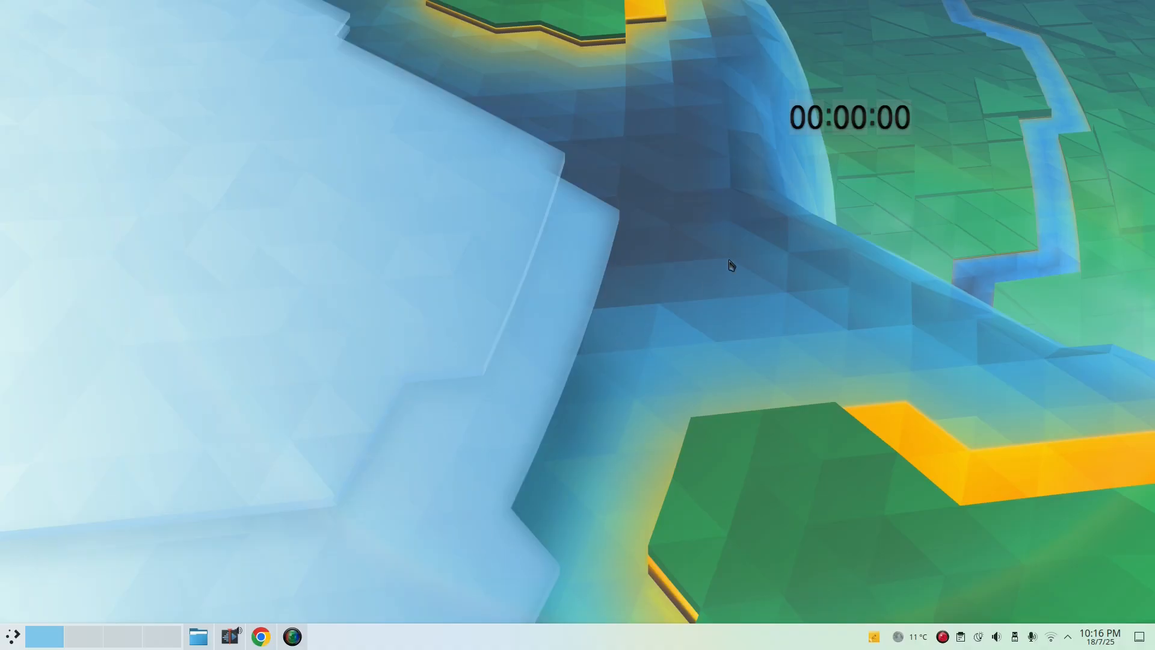
pyautogui.click(12, 636)
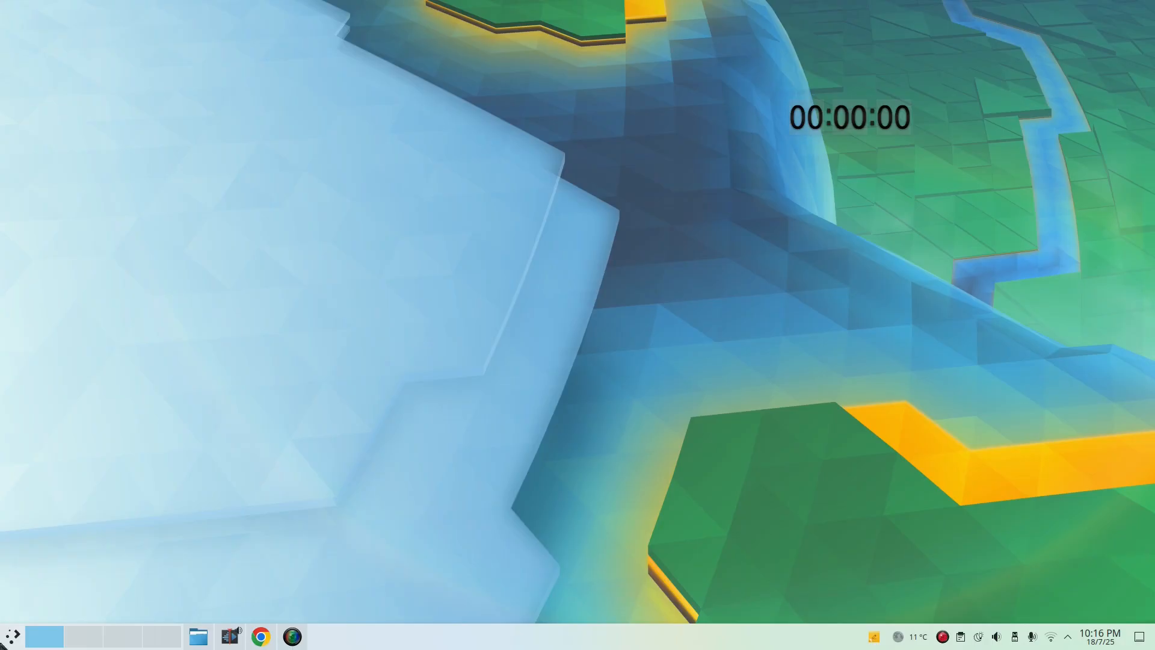
pyautogui.click(10, 635)
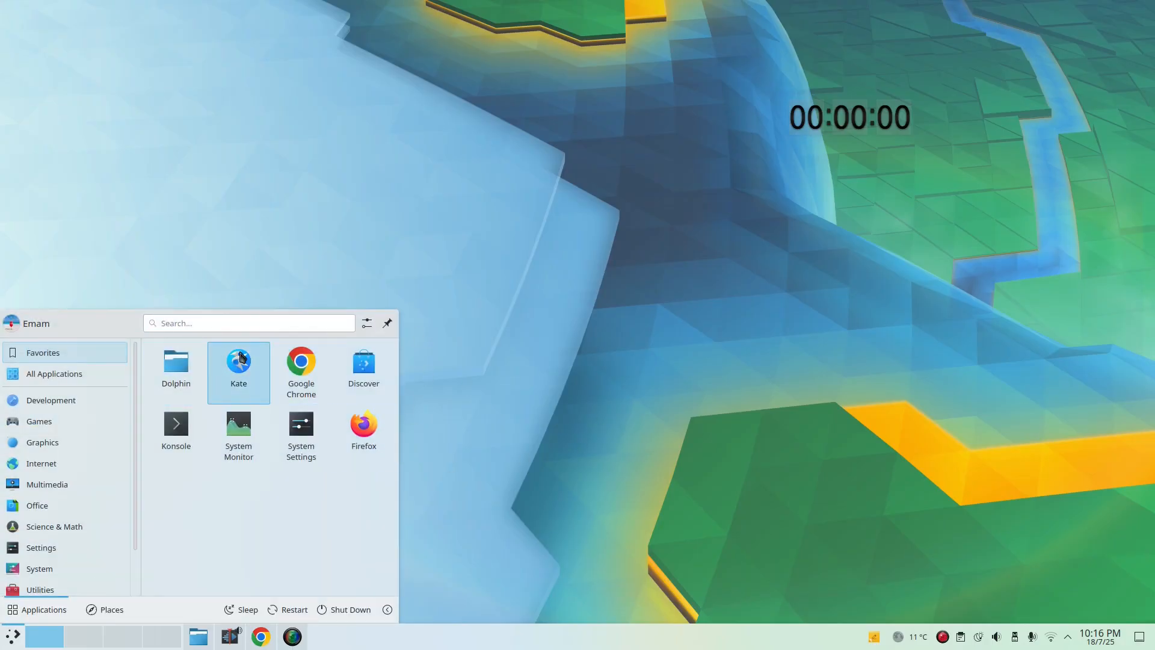
pyautogui.click(238, 364)
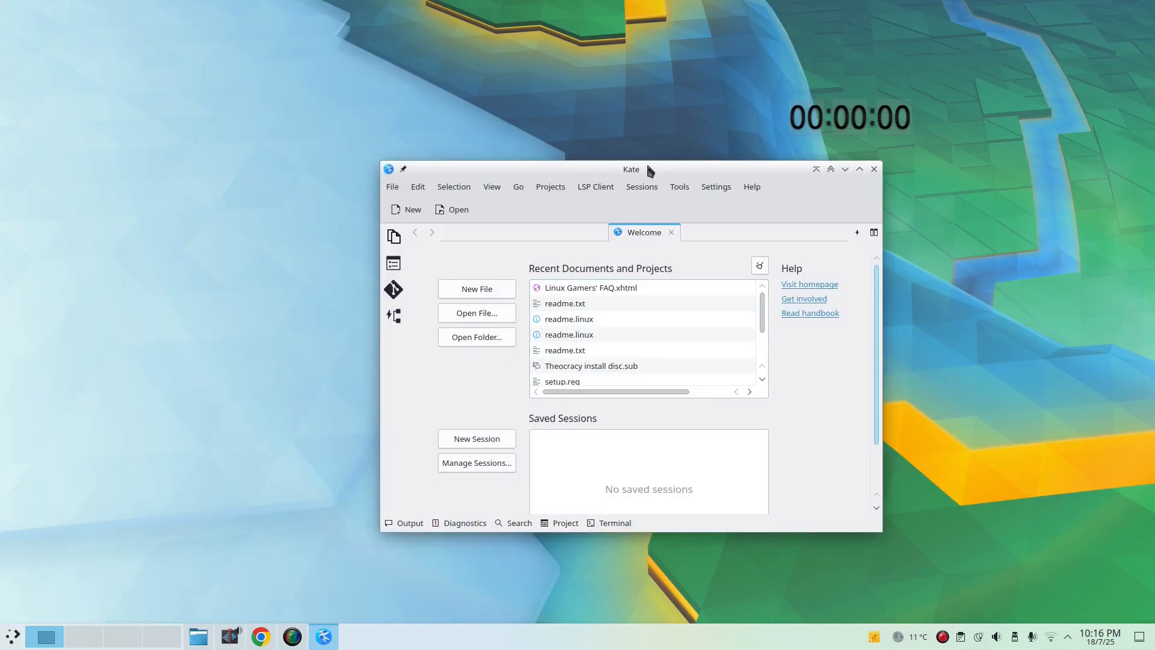
# - Close the Dolphin window from its taskbar preview and launch Free Download Manager
pyautogui.click(11, 636)
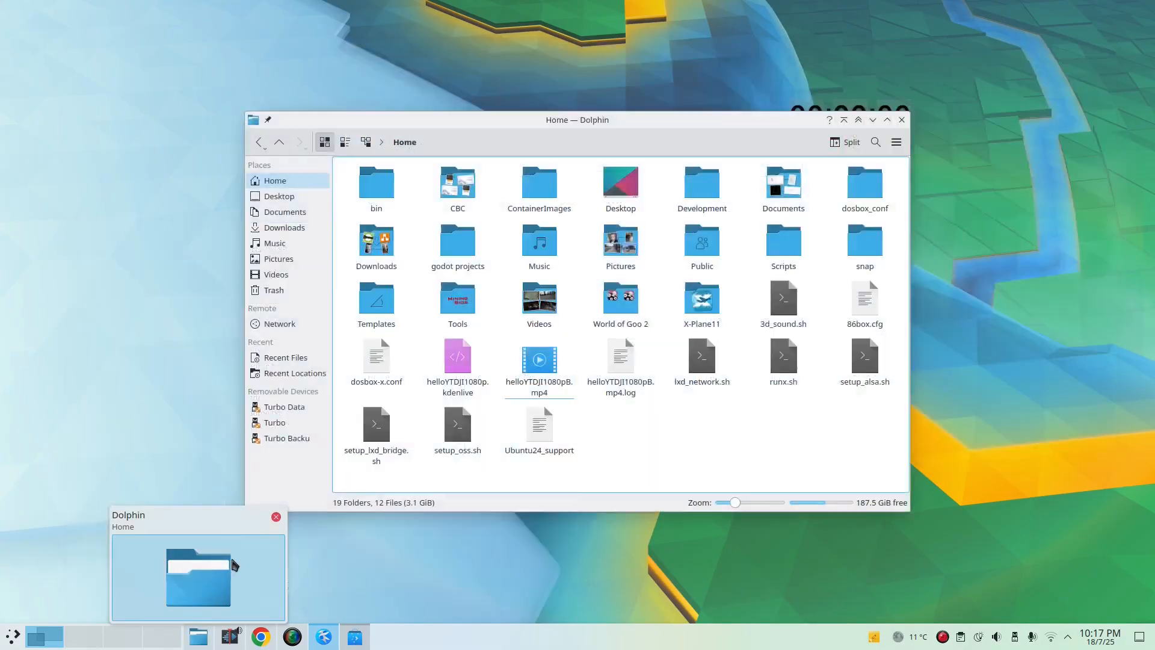
pyautogui.click(13, 636)
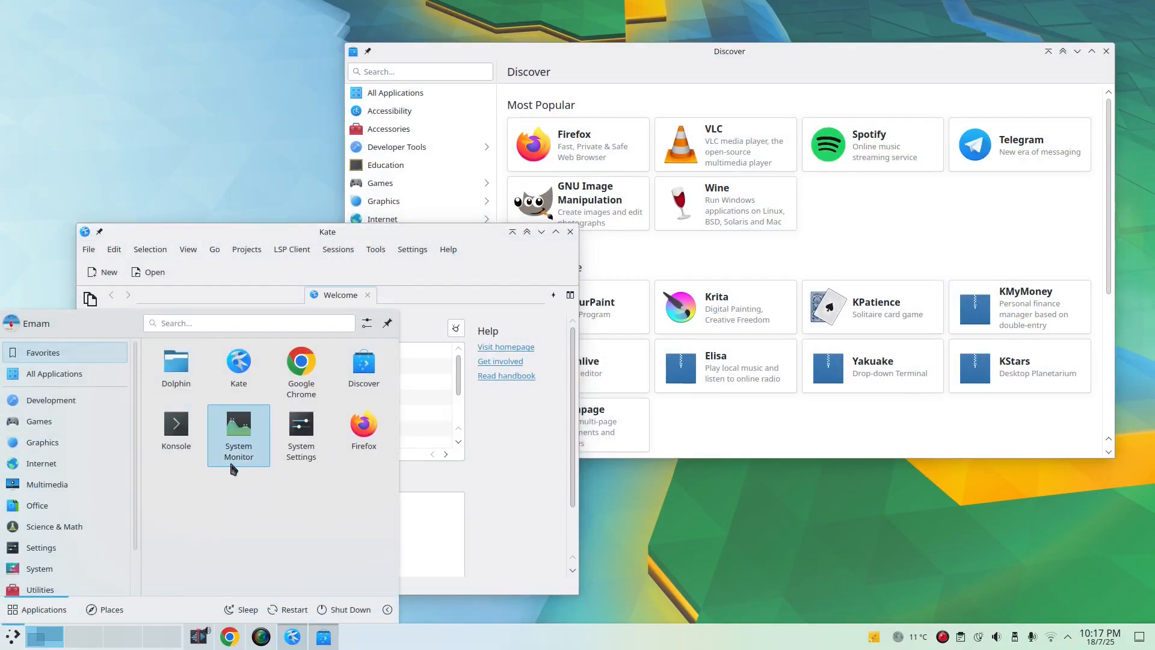
pyautogui.moveTo(300, 431)
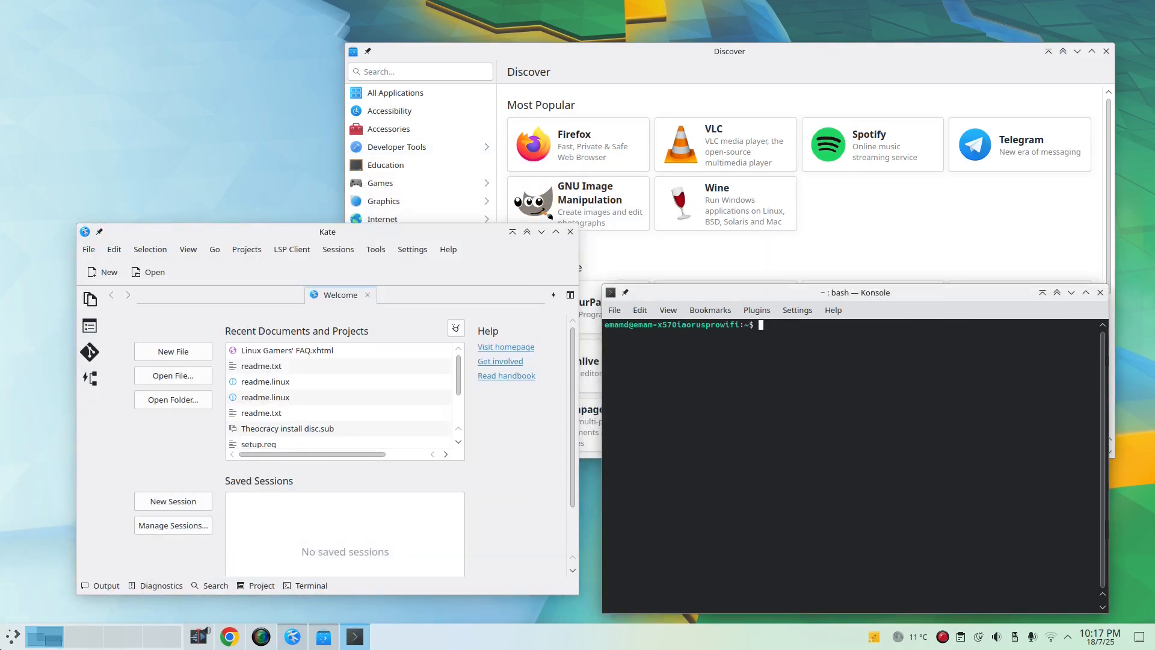
pyautogui.click(11, 635)
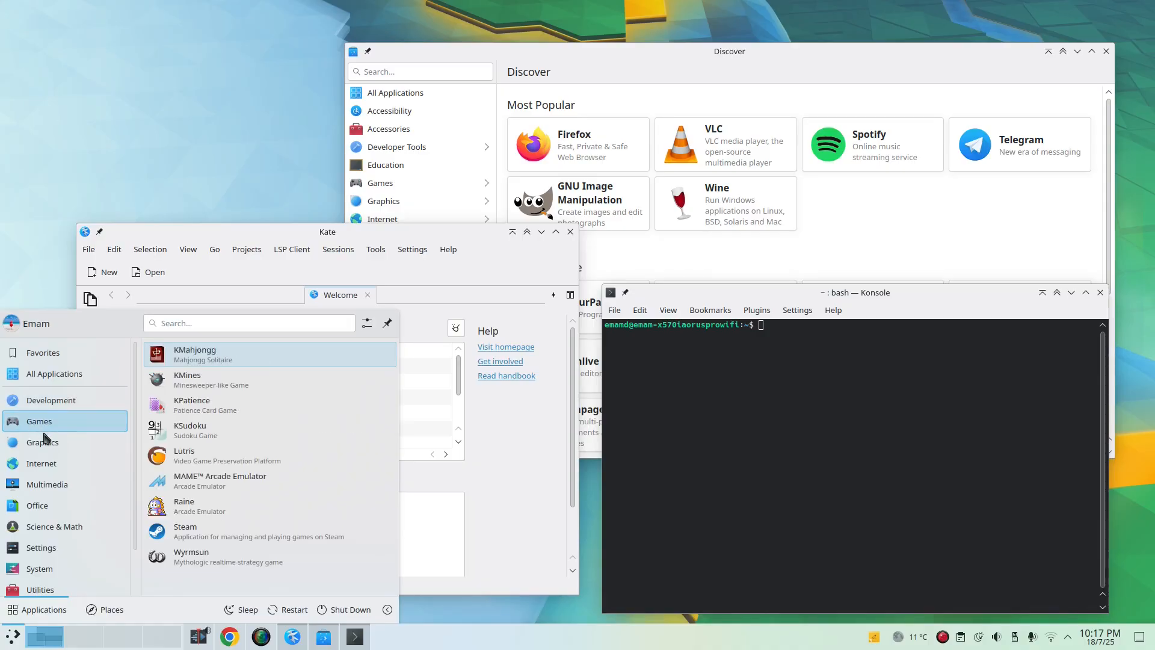
pyautogui.click(42, 463)
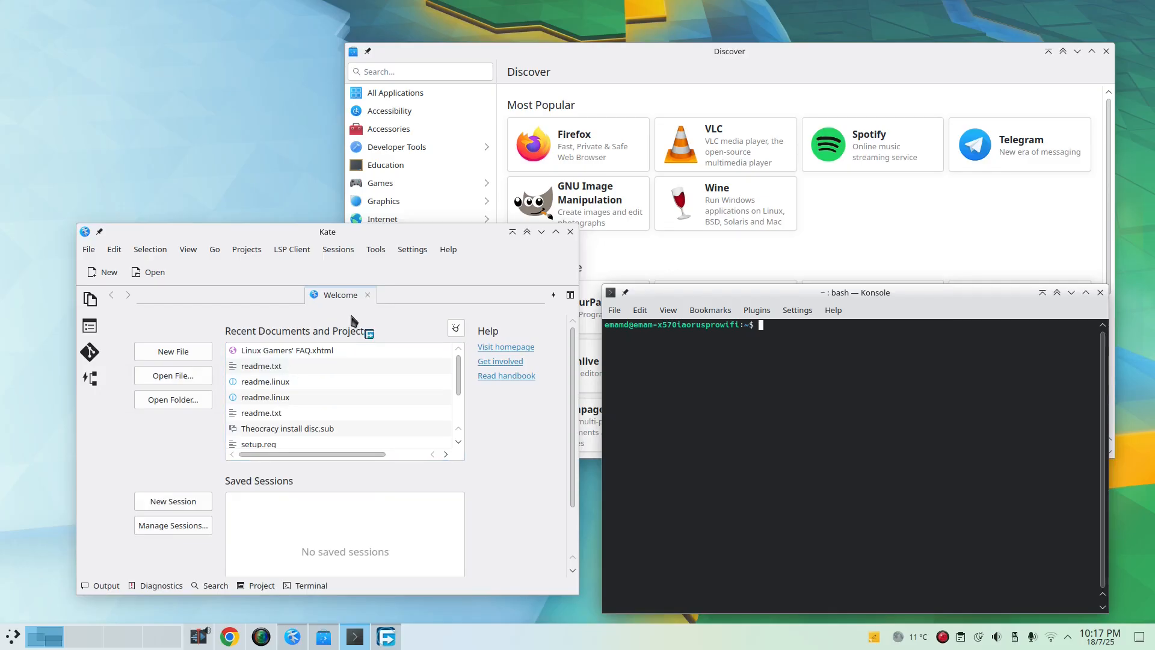
# - Drag the Free Download Manager window into the left tile, beside Discover on the right
pyautogui.click(387, 636)
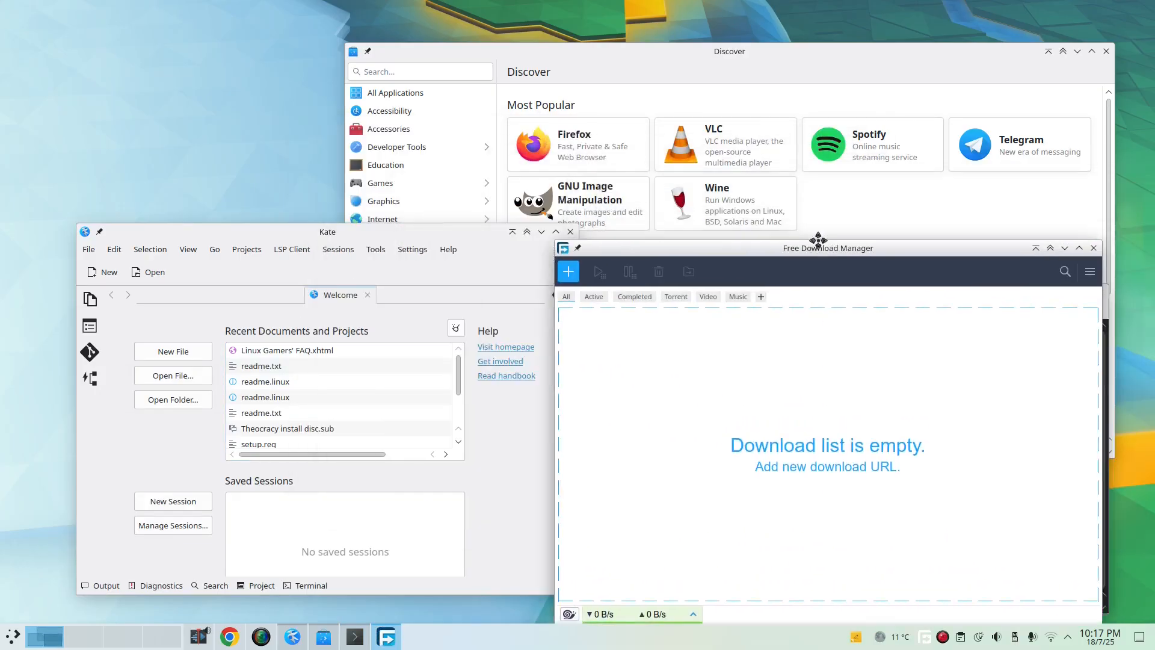
pyautogui.moveTo(827, 247); pyautogui.dragTo(493, 75)
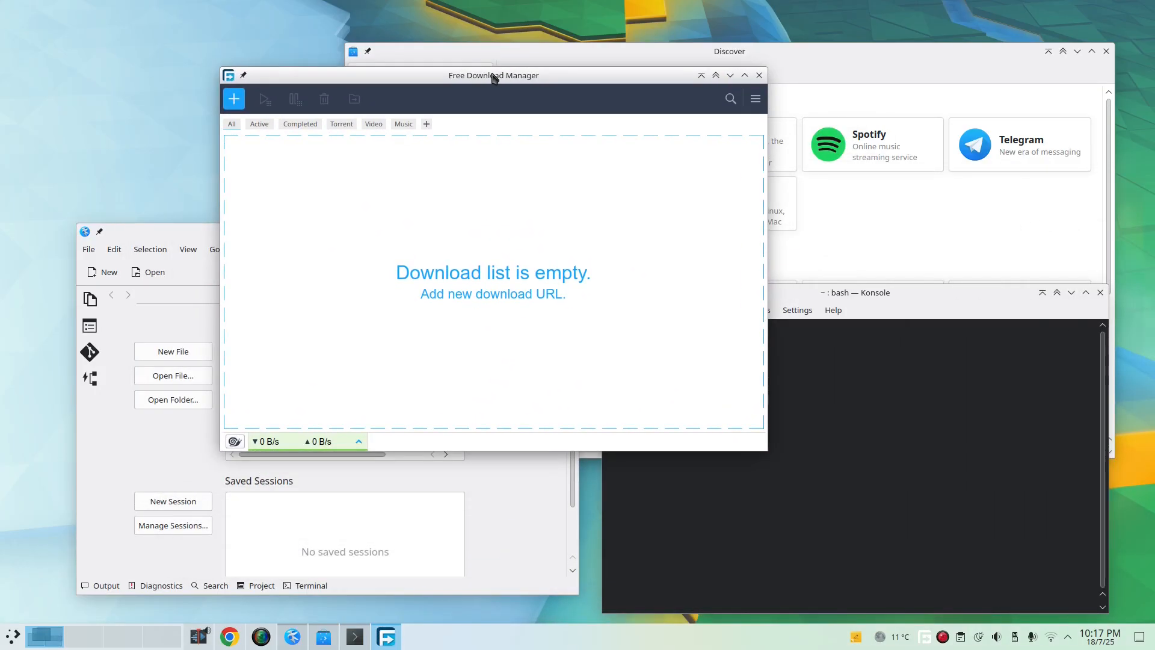
pyautogui.moveTo(494, 75); pyautogui.dragTo(380, 140)
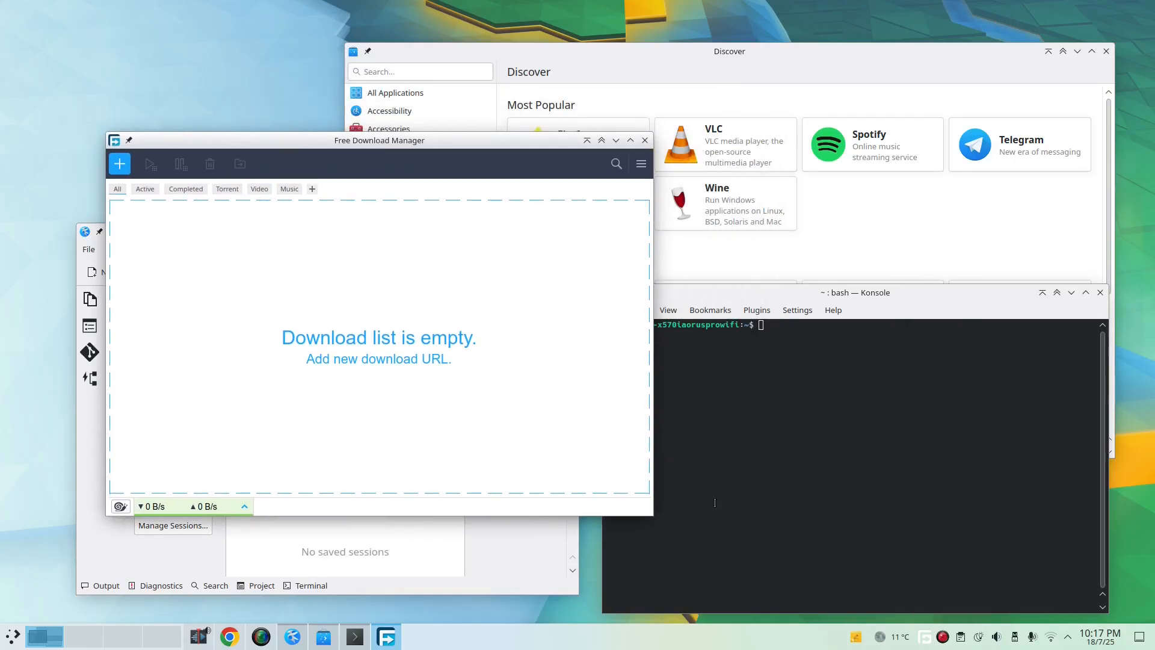
pyautogui.moveTo(379, 140); pyautogui.dragTo(414, 154)
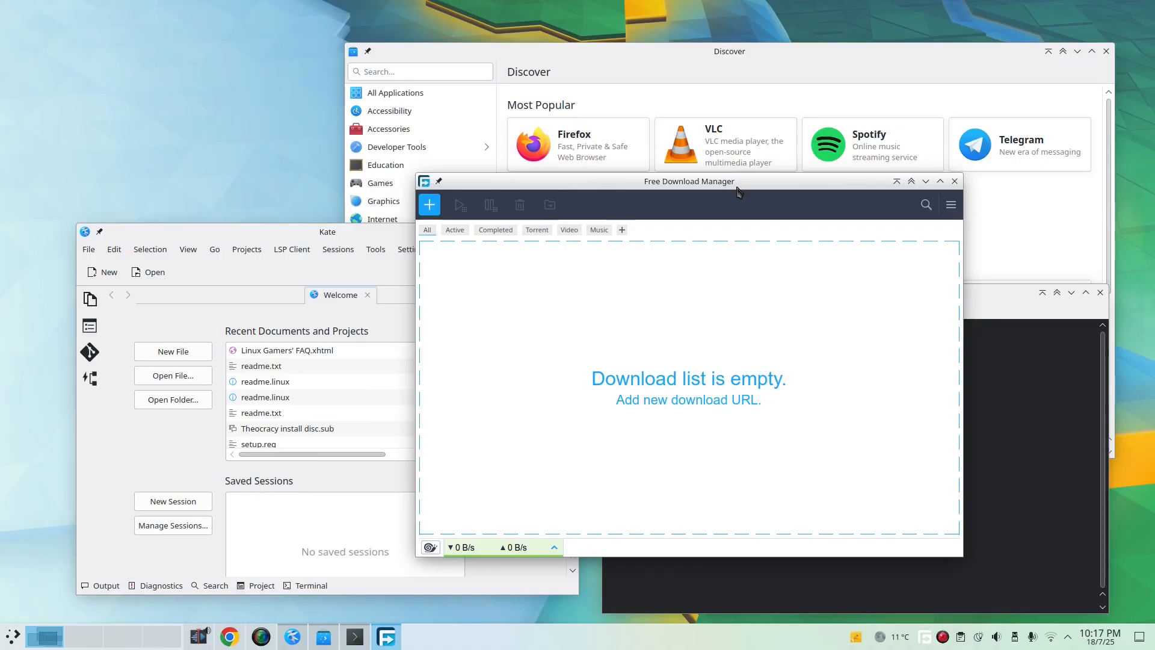
pyautogui.click(12, 635)
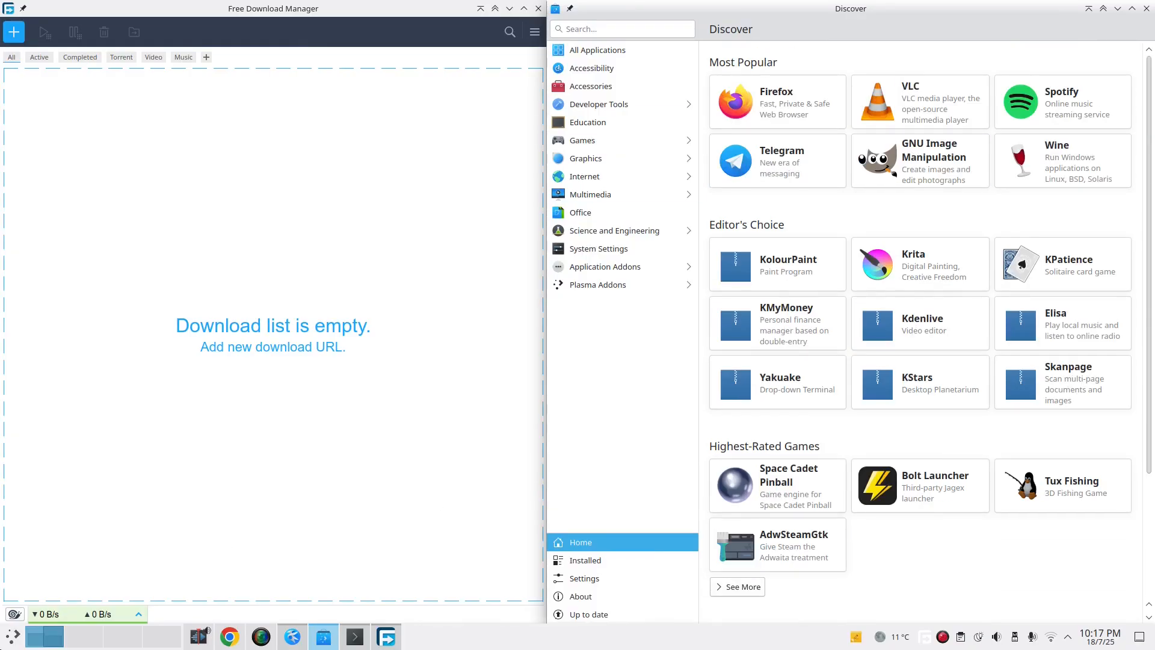
# - Open the Application Launcher while the two windows stay tiled side by side
pyautogui.click(11, 635)
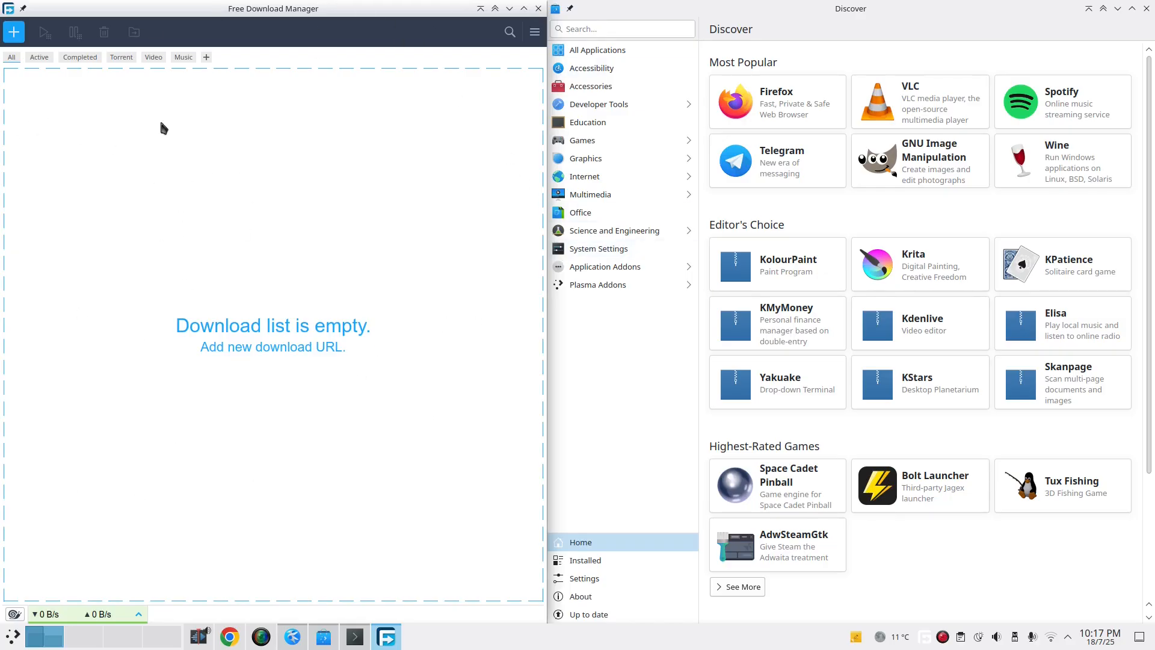
pyautogui.moveTo(529, 359)
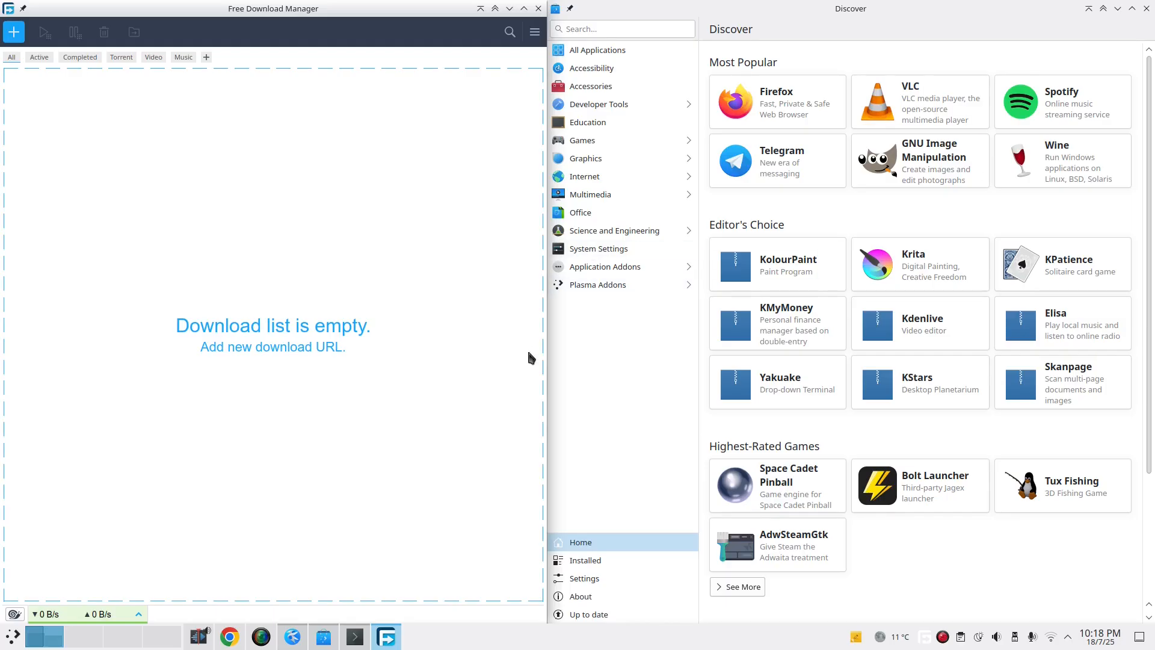
pyautogui.moveTo(312, 18)
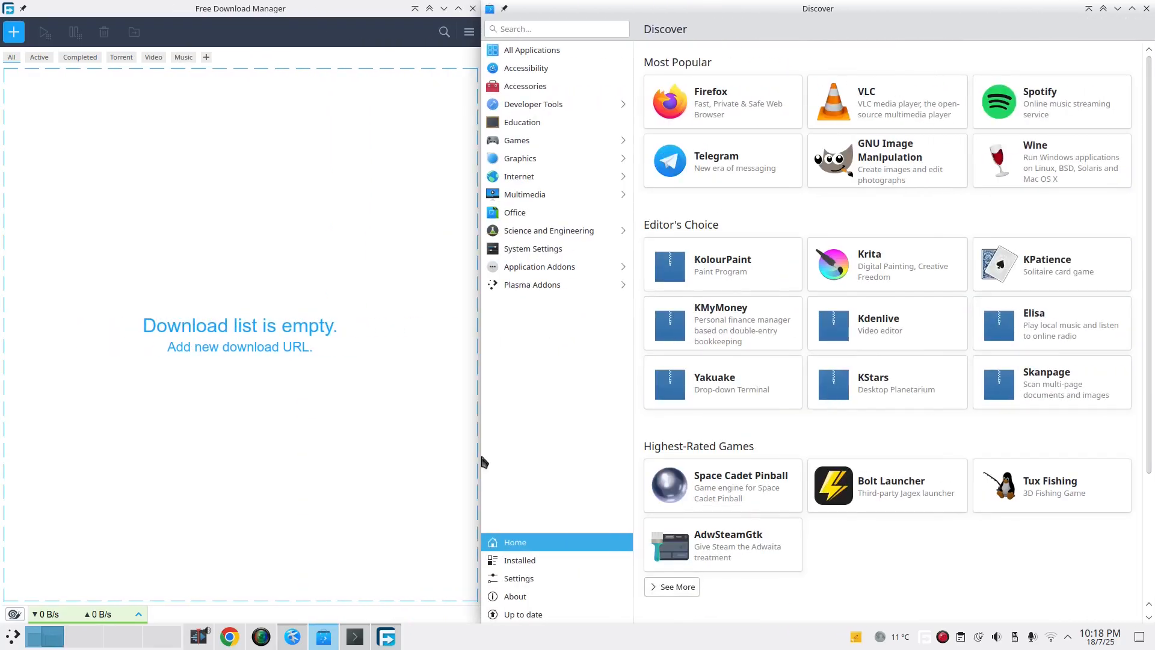
pyautogui.moveTo(825, 21)
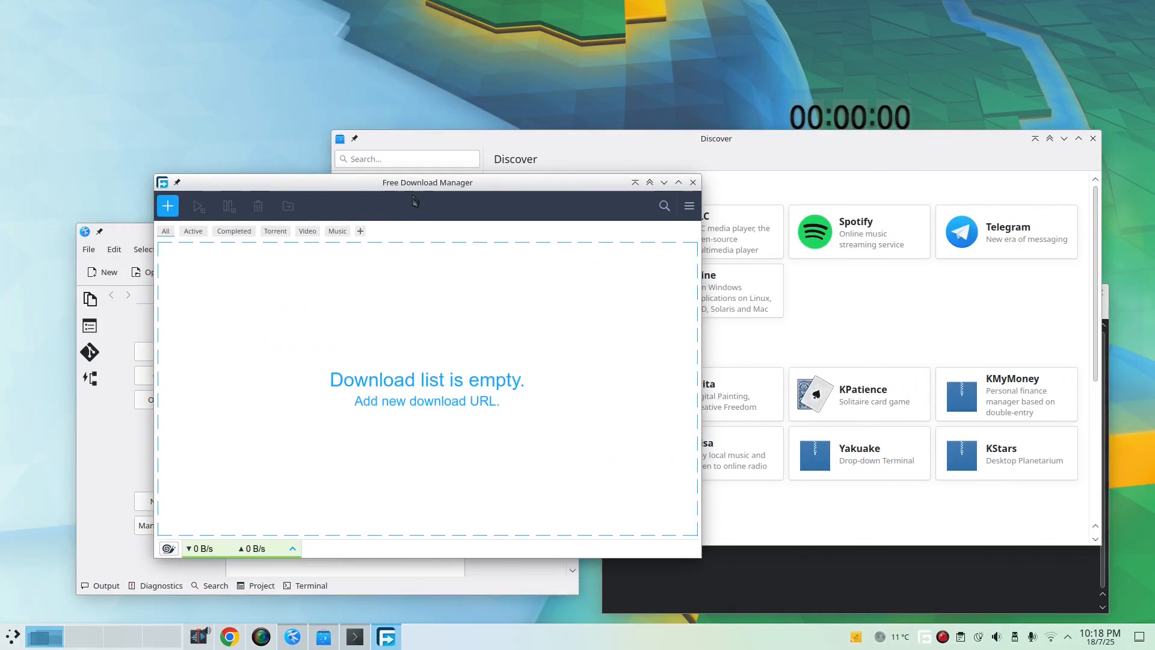
# - Drag Free Download Manager into the top-left tile
pyautogui.moveTo(428, 182); pyautogui.dragTo(491, 166)
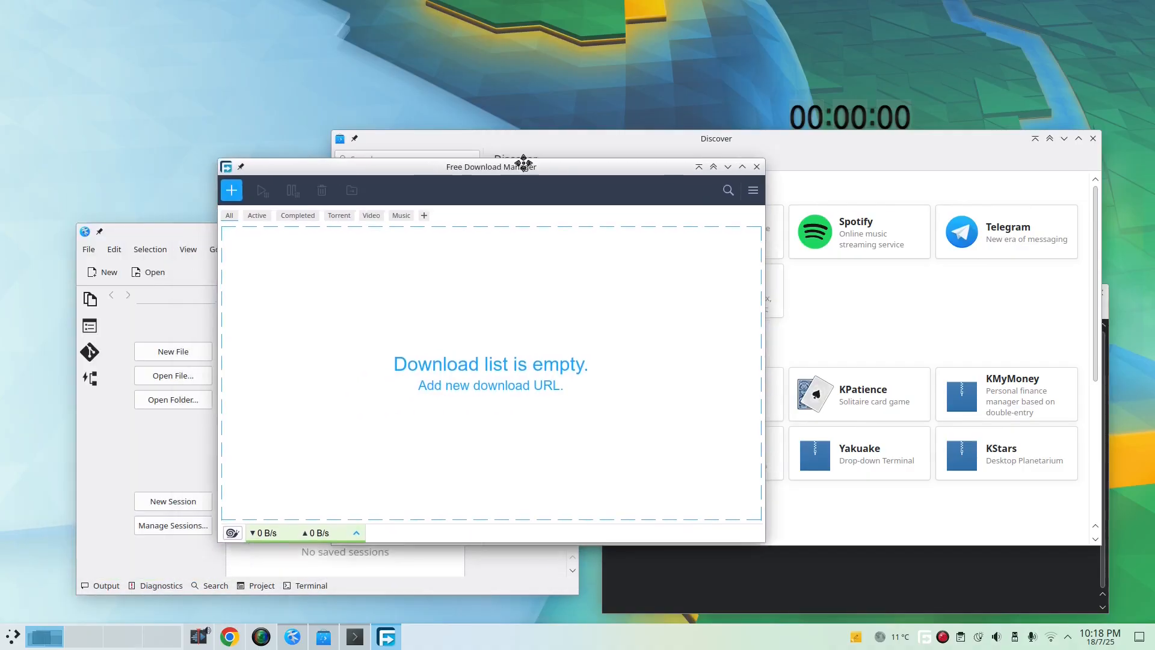
pyautogui.moveTo(491, 166); pyautogui.dragTo(421, 148)
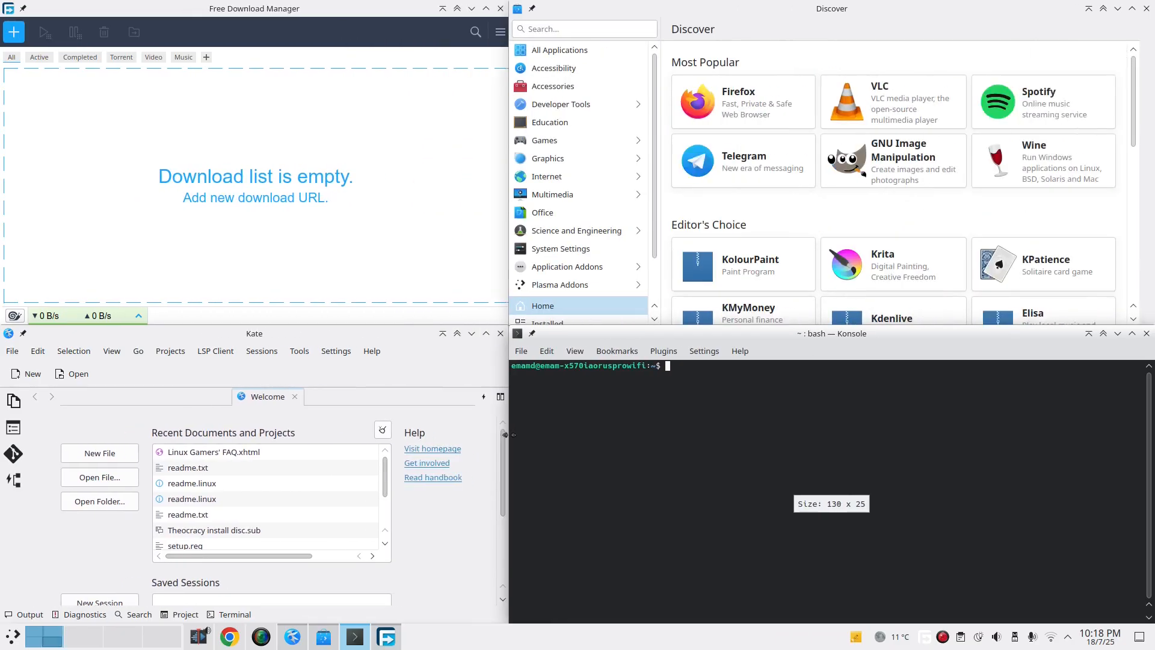
# - Pull a window out of its tile so it floats freely on the desktop
pyautogui.moveTo(254, 333); pyautogui.dragTo(661, 292)
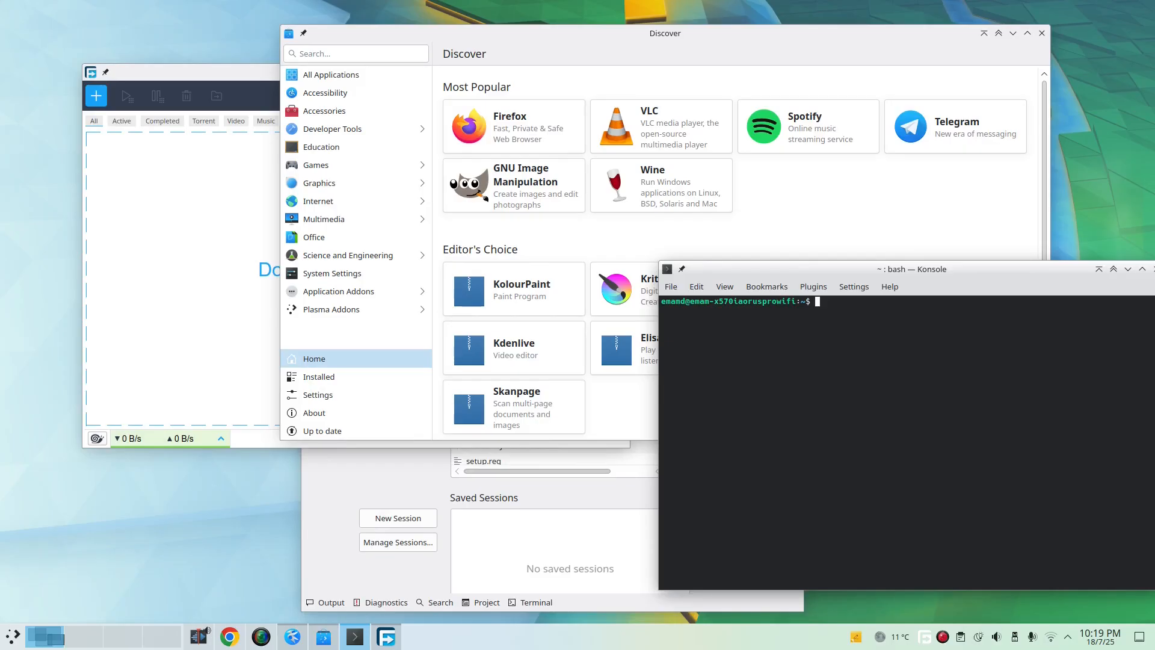
pyautogui.moveTo(269, 338)
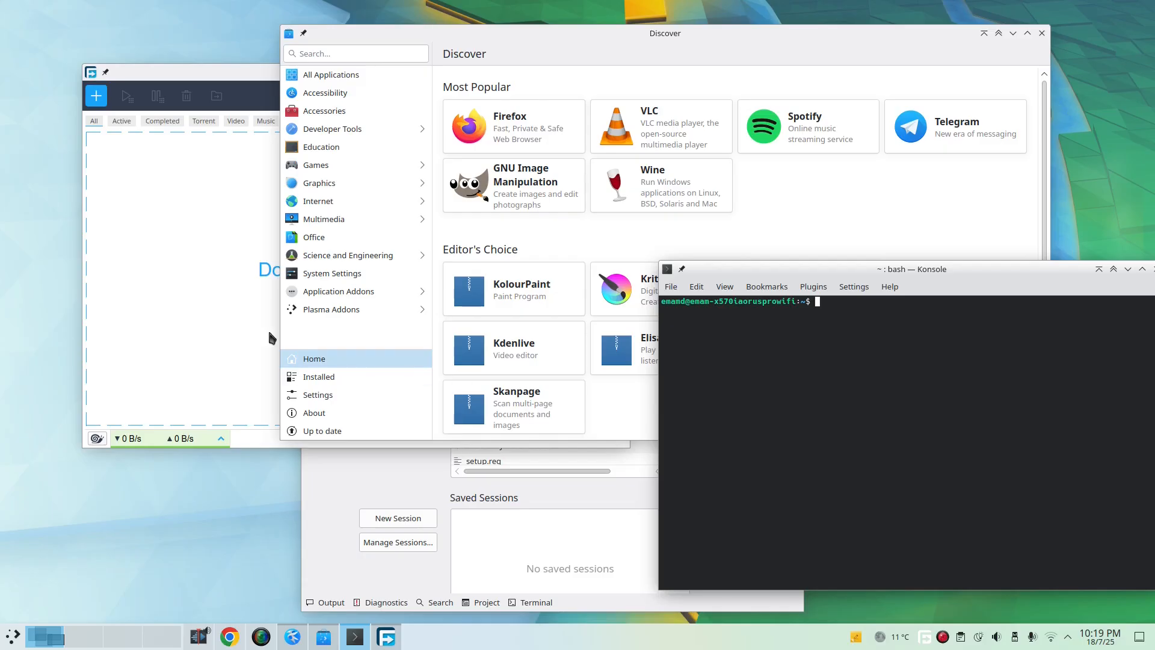
pyautogui.moveTo(207, 243)
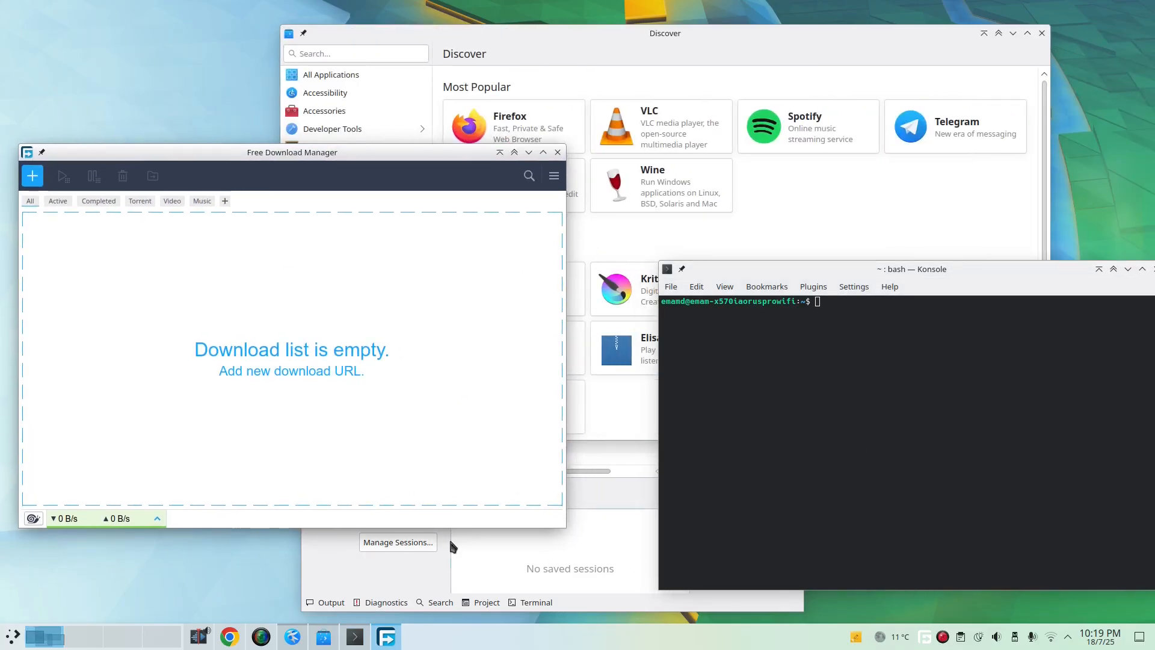
pyautogui.moveTo(514, 317)
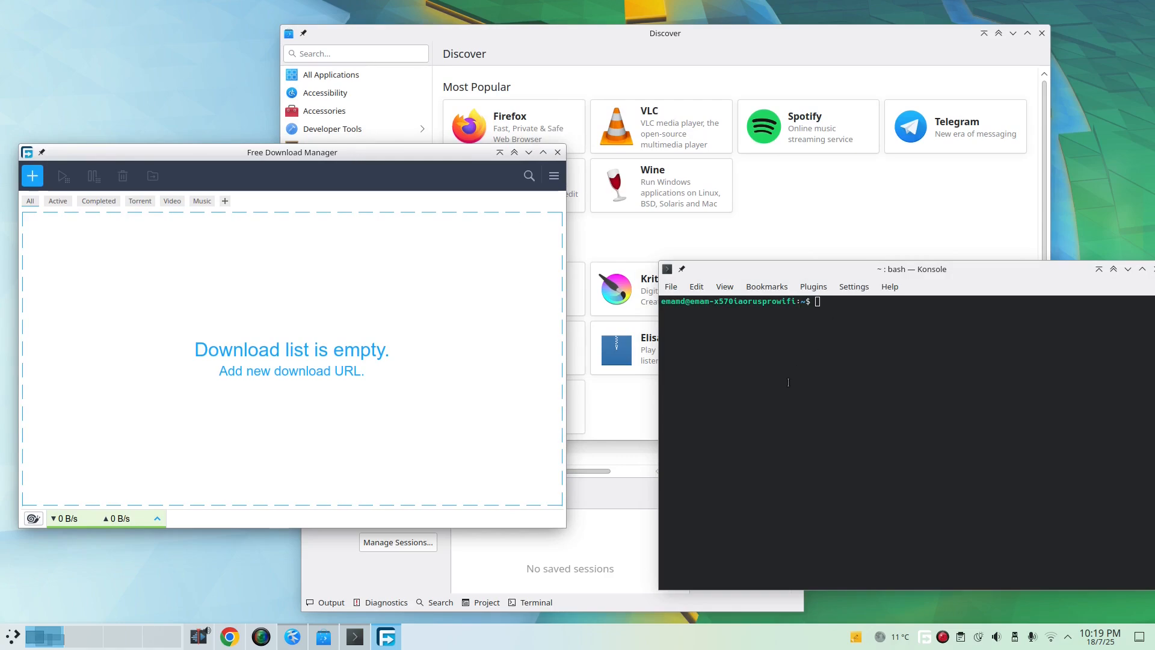
pyautogui.moveTo(953, 214)
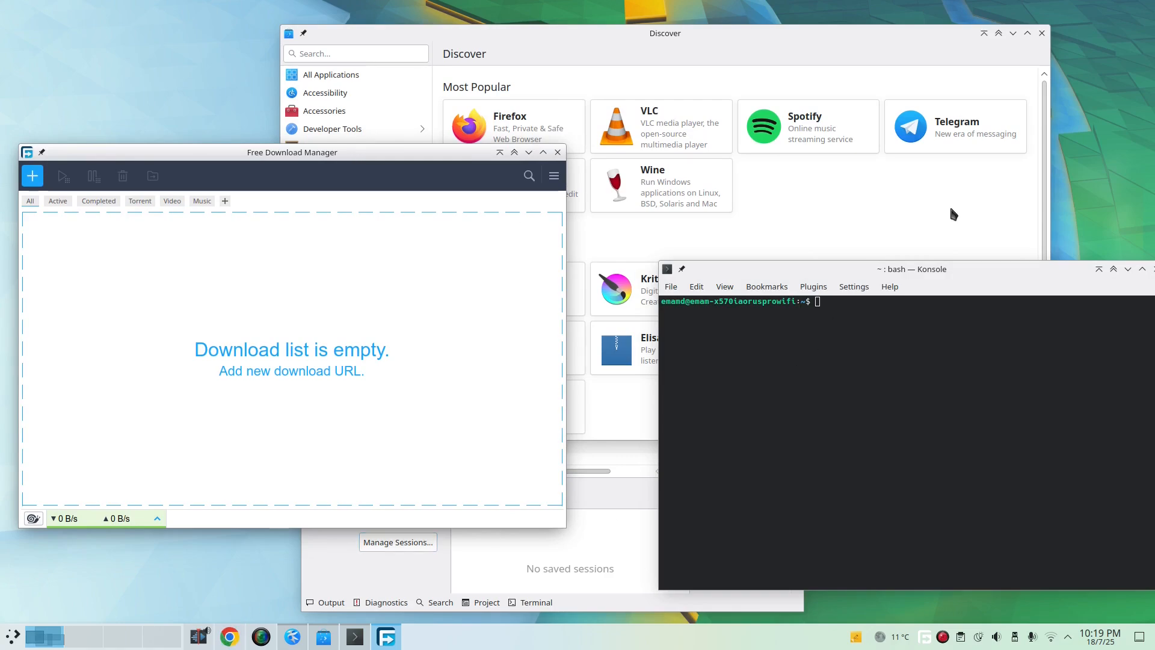
pyautogui.moveTo(624, 310)
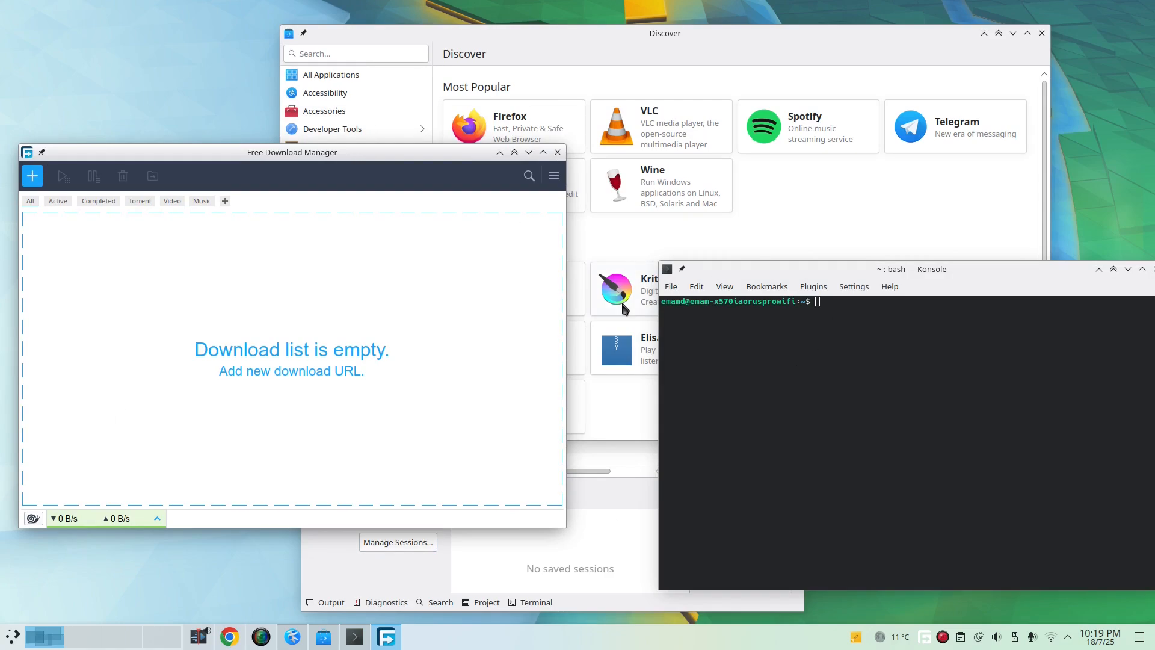
pyautogui.moveTo(556, 361)
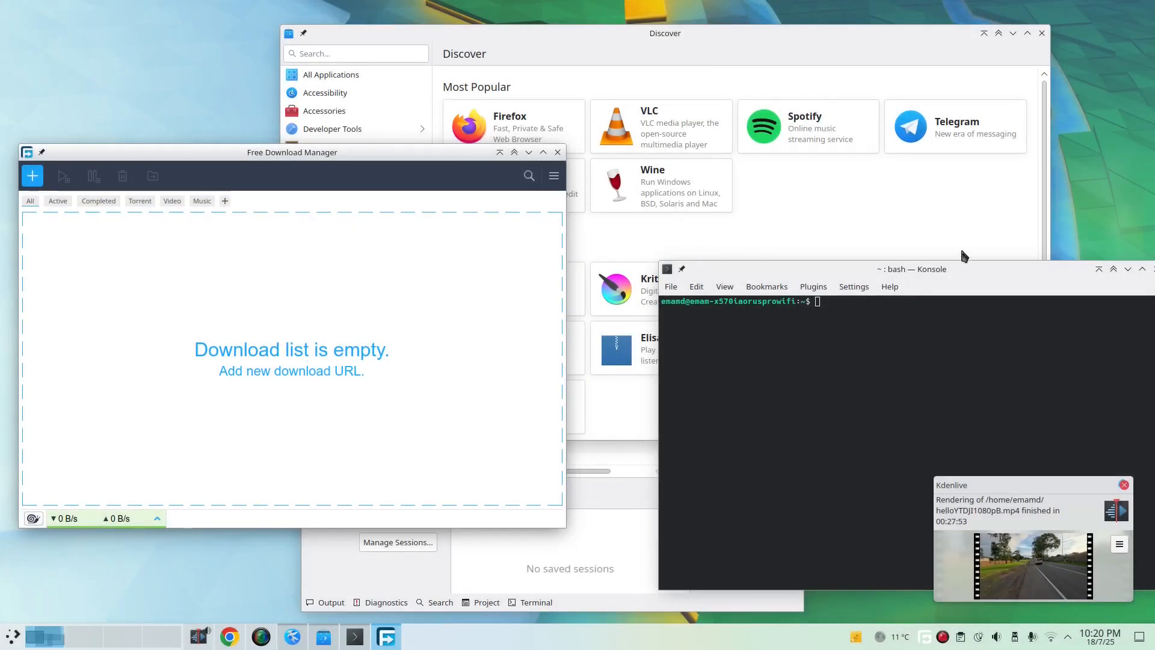
pyautogui.moveTo(431, 191)
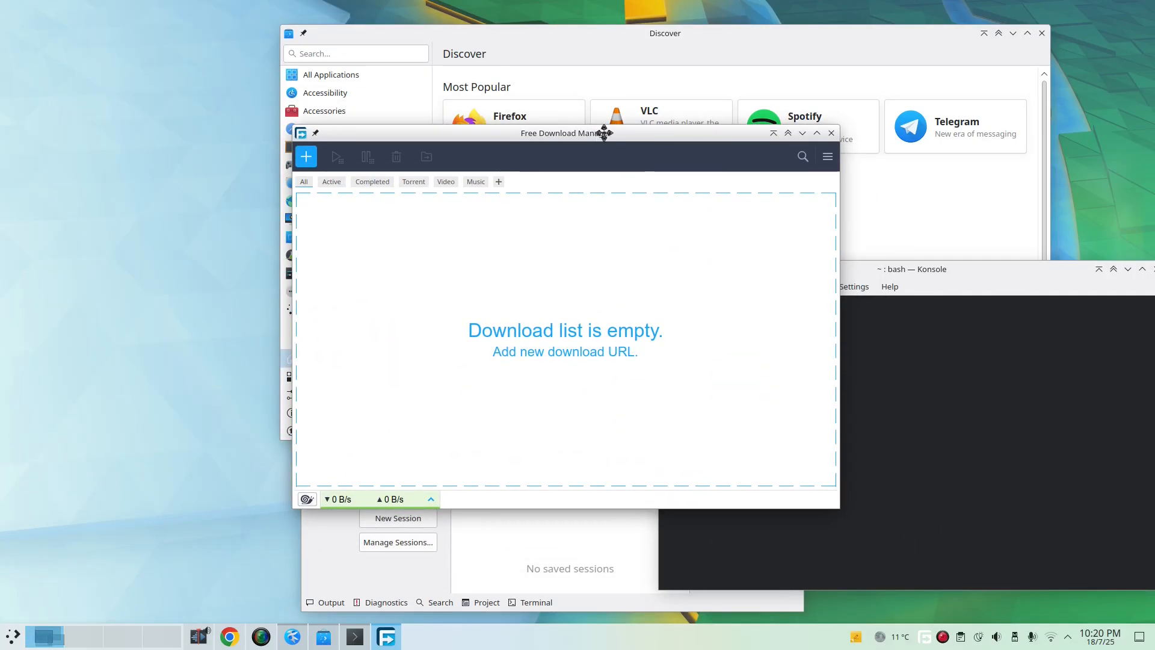
# - Snap Free Download Manager into the top-left tile
pyautogui.moveTo(561, 133); pyautogui.dragTo(288, 9)
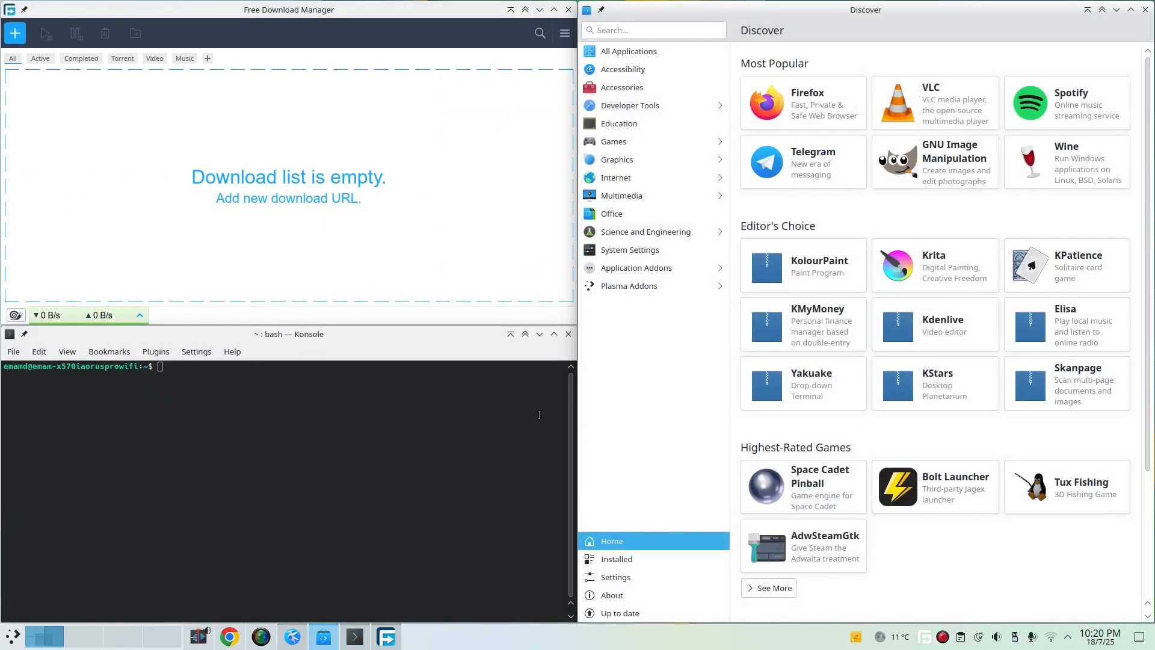
pyautogui.moveTo(577, 360)
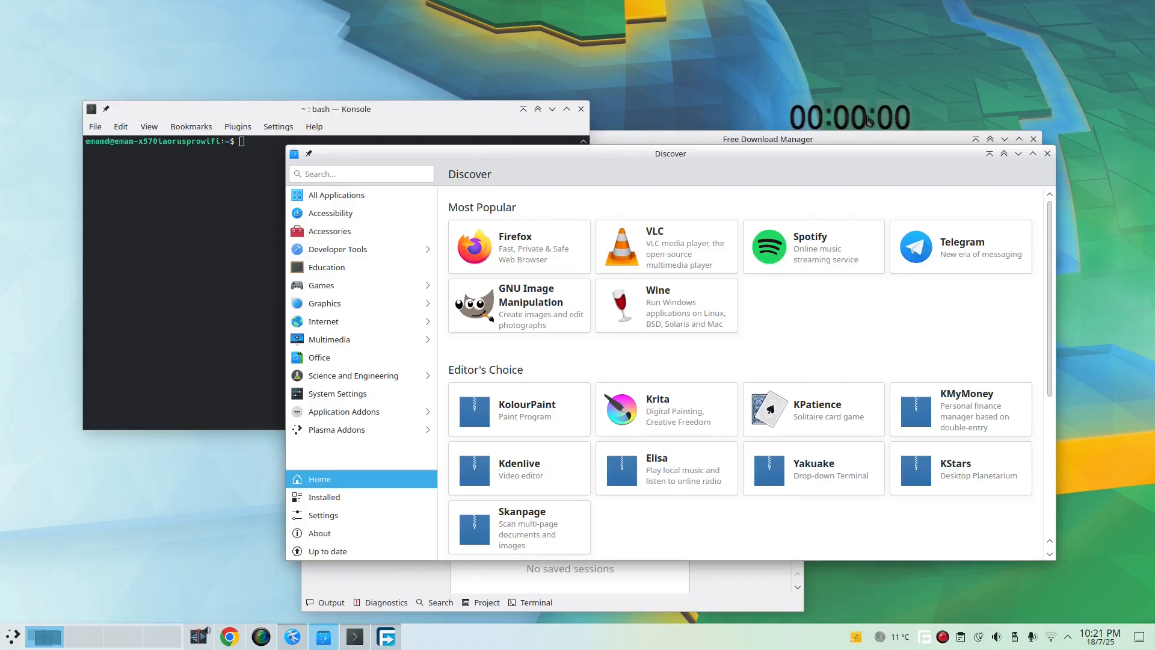
pyautogui.moveTo(708, 172)
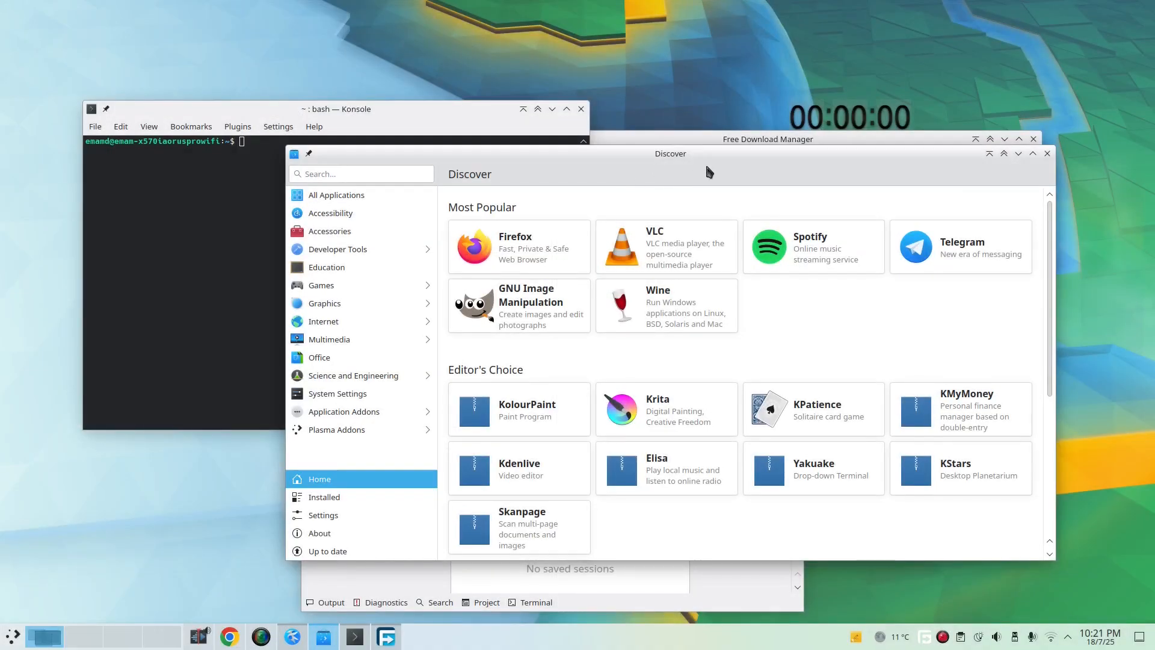
pyautogui.moveTo(762, 157)
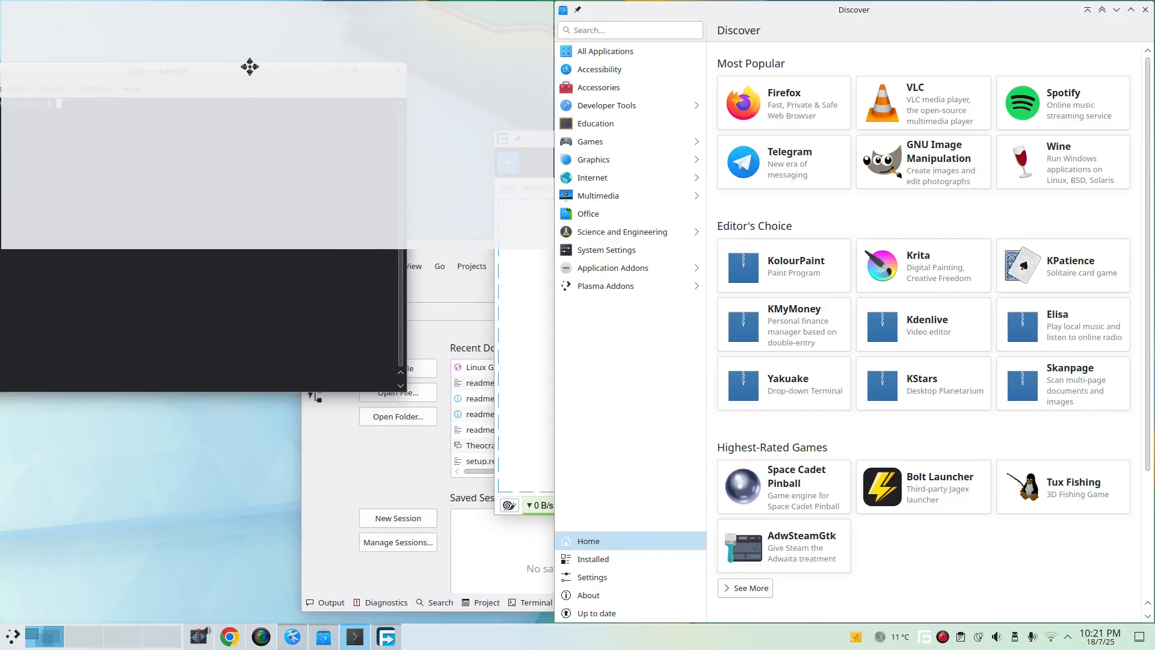
# - Drop Konsole into the bottom-left tile below the download manager
pyautogui.moveTo(249, 72); pyautogui.dragTo(380, 116)
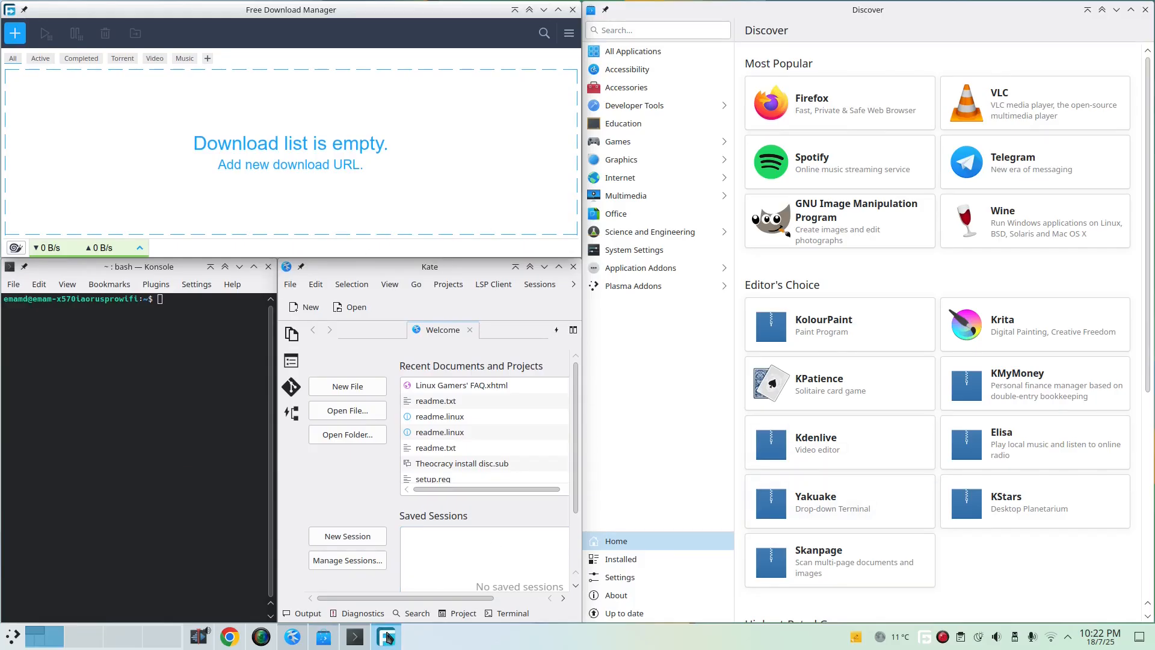
pyautogui.moveTo(85, 641)
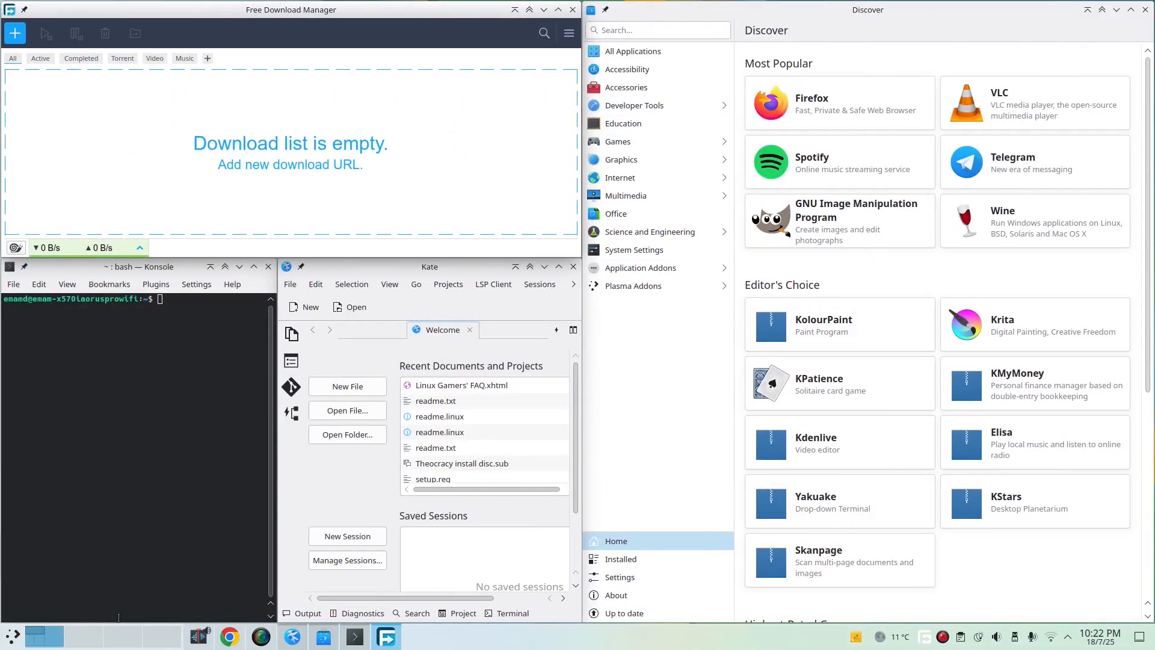
pyautogui.moveTo(699, 437)
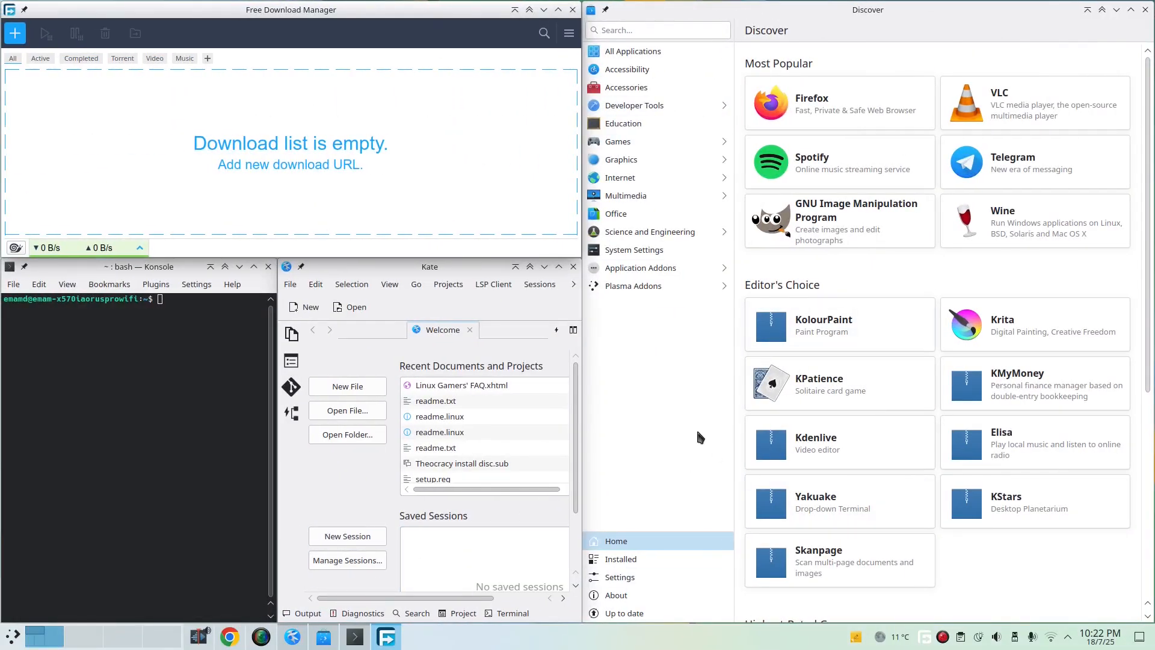